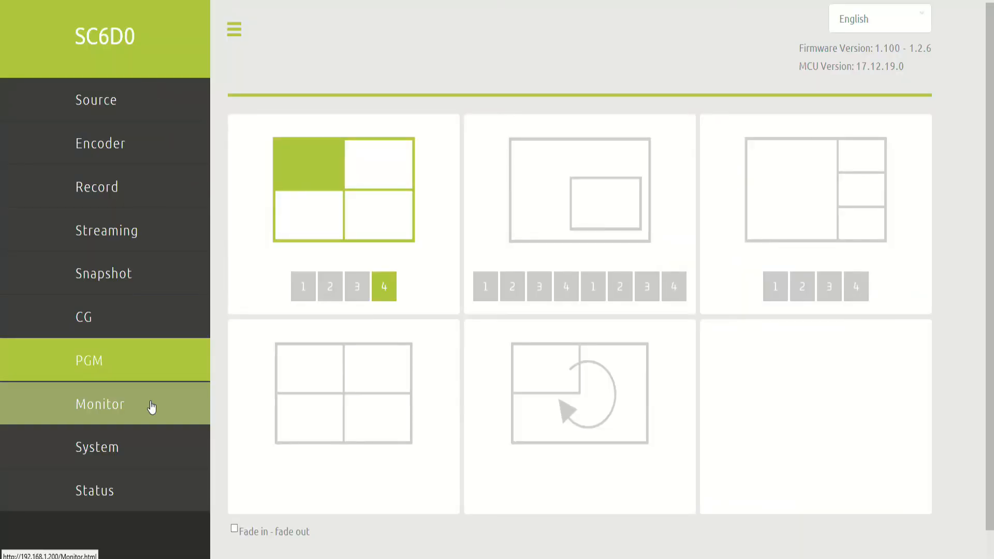
Step: Review the Monitor HDMI/SDI output settings, then move to the System page
{"action": "left_click", "coordinate": [99, 404]}
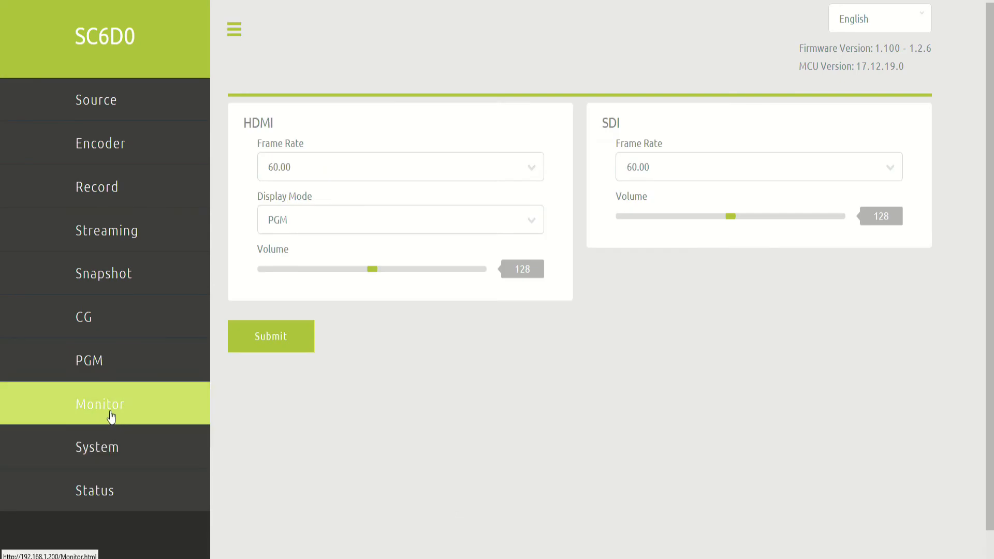
{"action": "mouse_move", "coordinate": [493, 222]}
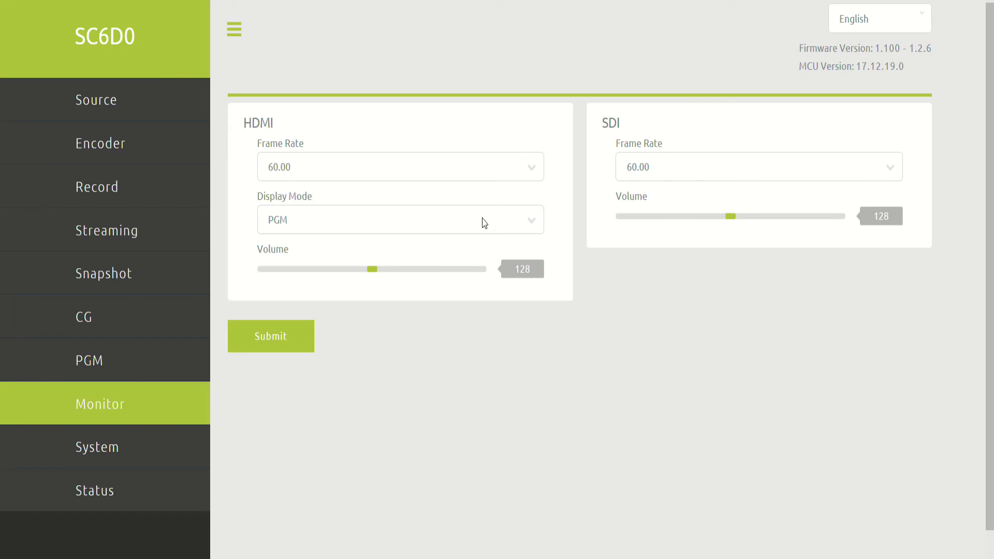
{"action": "left_click", "coordinate": [400, 220]}
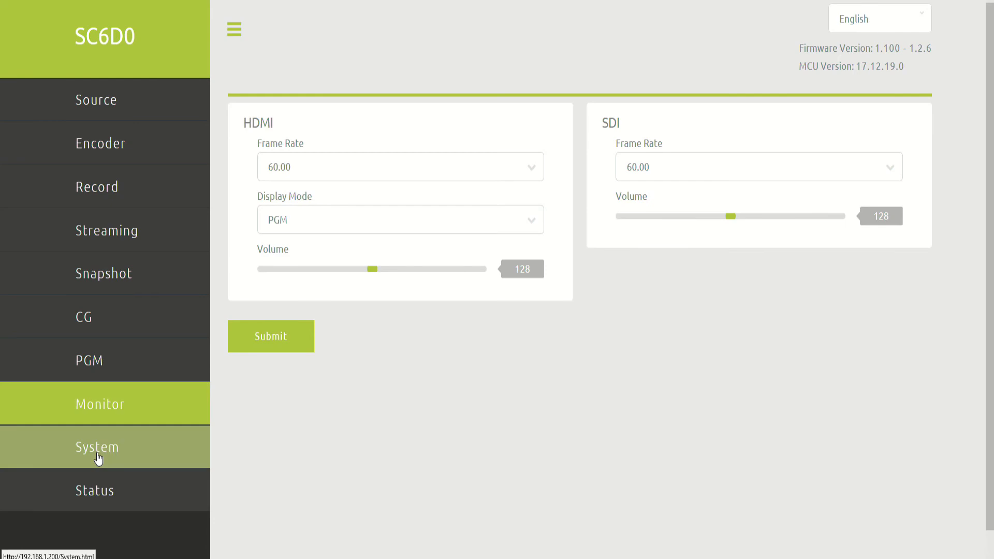
{"action": "left_click", "coordinate": [97, 447]}
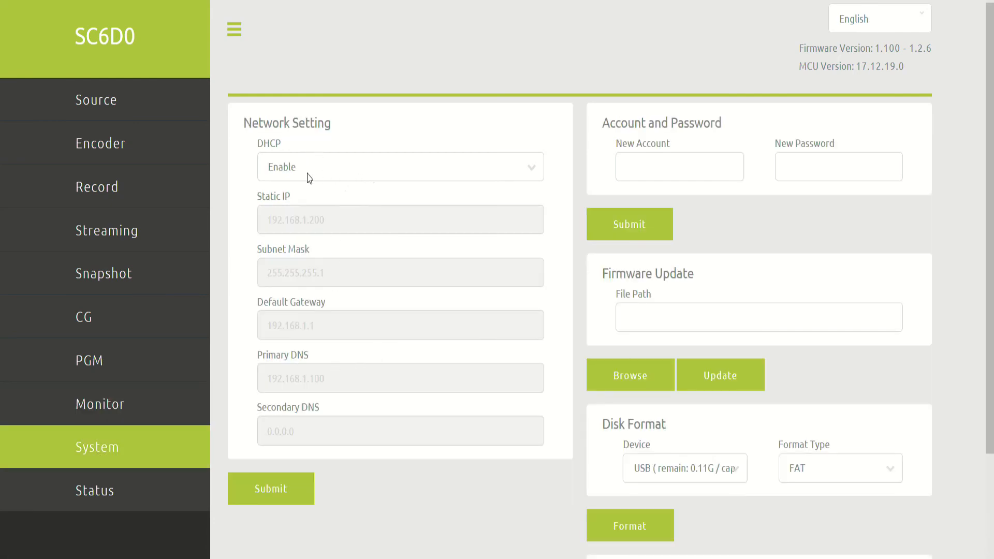
{"action": "mouse_move", "coordinate": [533, 176]}
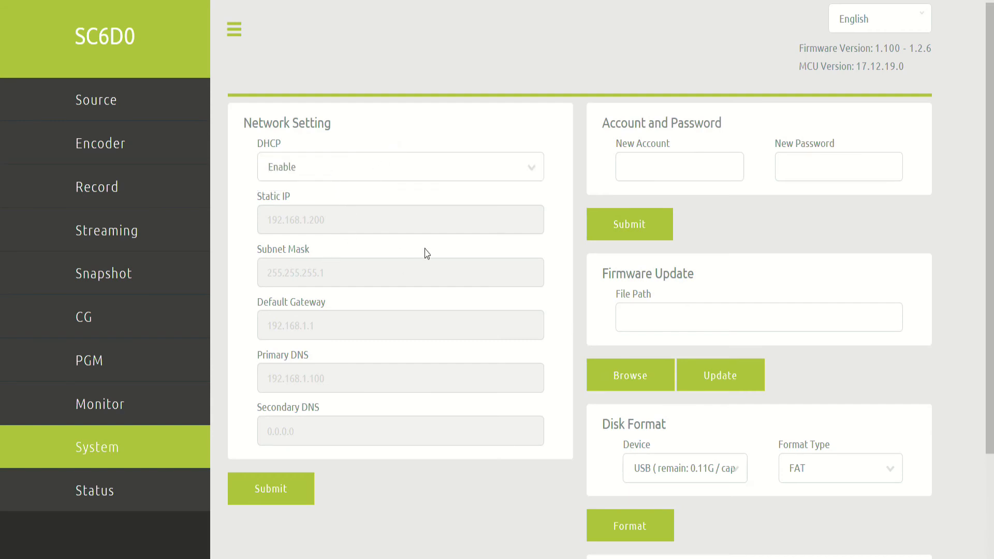
Step: Scroll through the System page down to System Control, then switch to the Status page
{"action": "scroll", "scroll_direction": "down", "scroll_amount": 3}
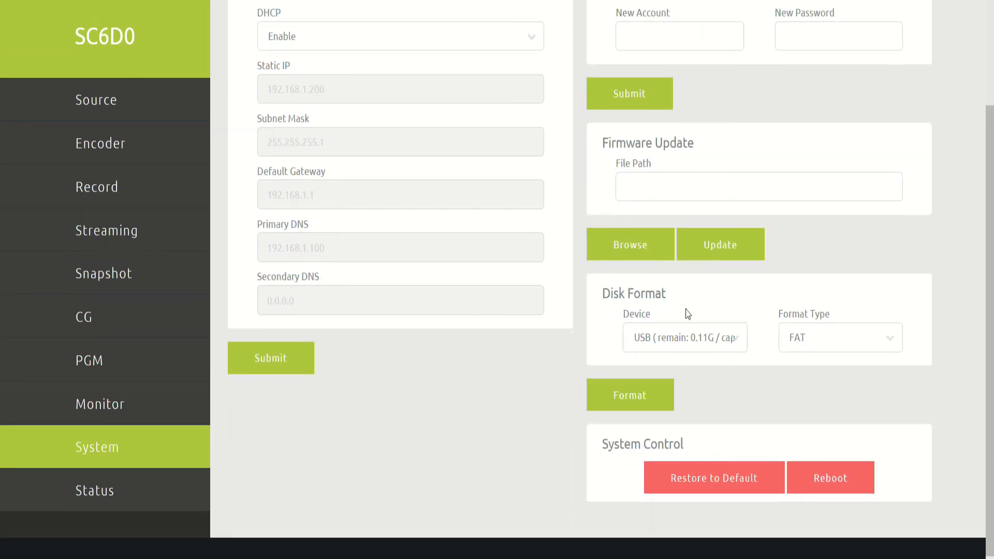
{"action": "scroll", "scroll_direction": "up", "scroll_amount": 3}
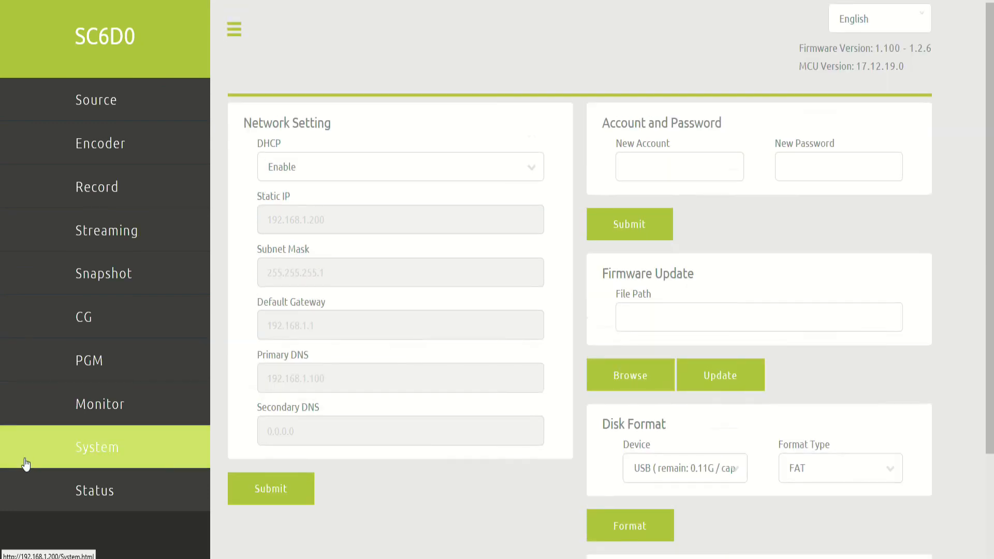
{"action": "left_click", "coordinate": [94, 490]}
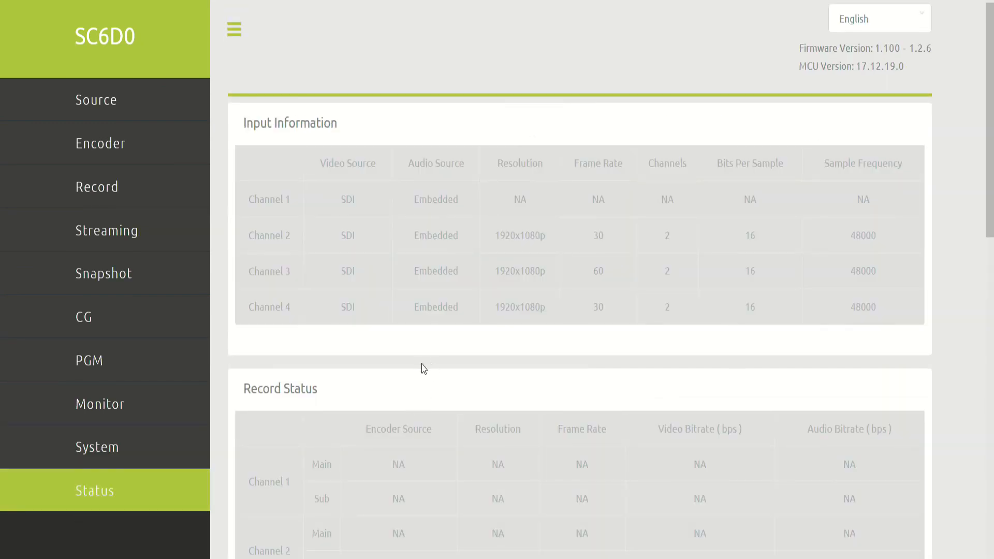
{"action": "scroll", "scroll_direction": "down", "scroll_amount": 3}
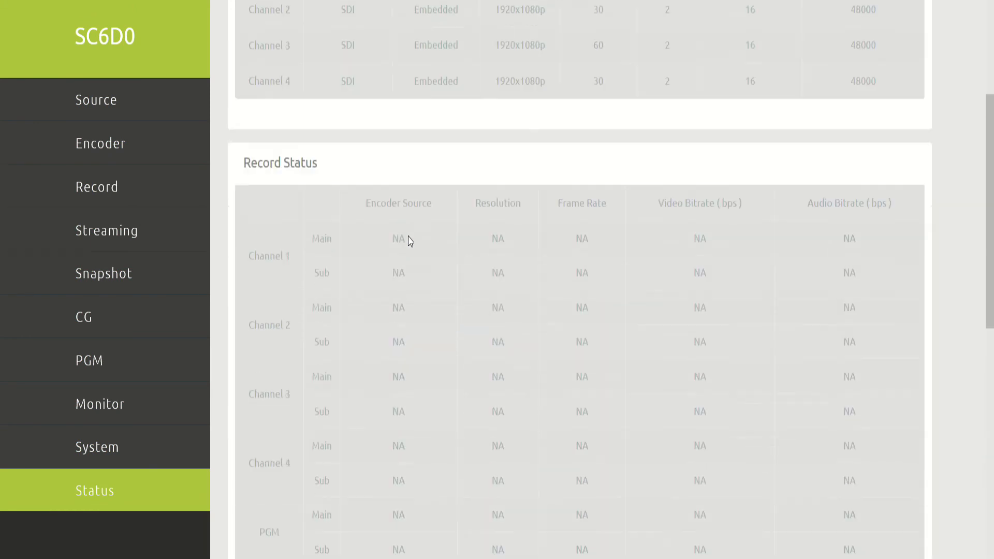
{"action": "scroll", "scroll_direction": "up", "scroll_amount": 3}
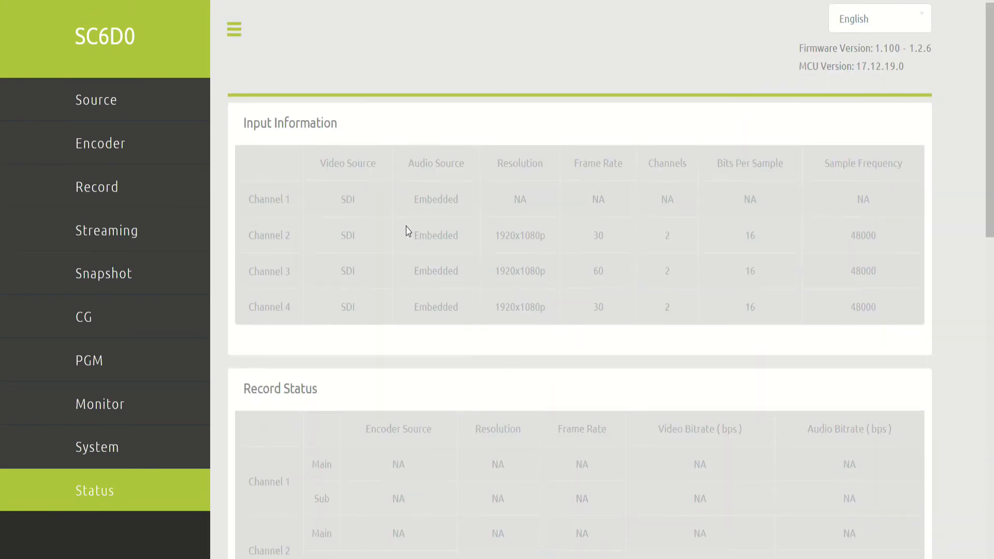